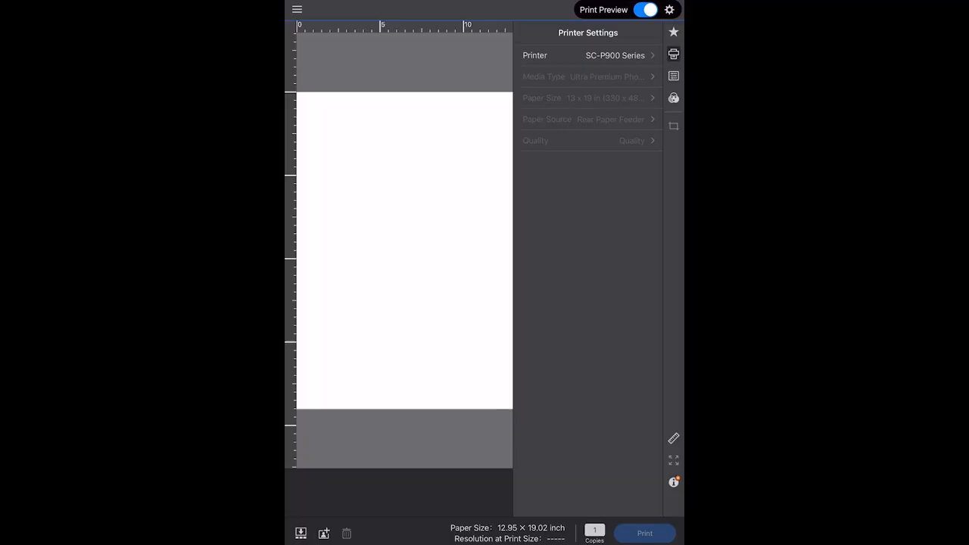
# Step: Open the camera roll photo picker from the add-image toolbar icon
pyautogui.click(613, 55)
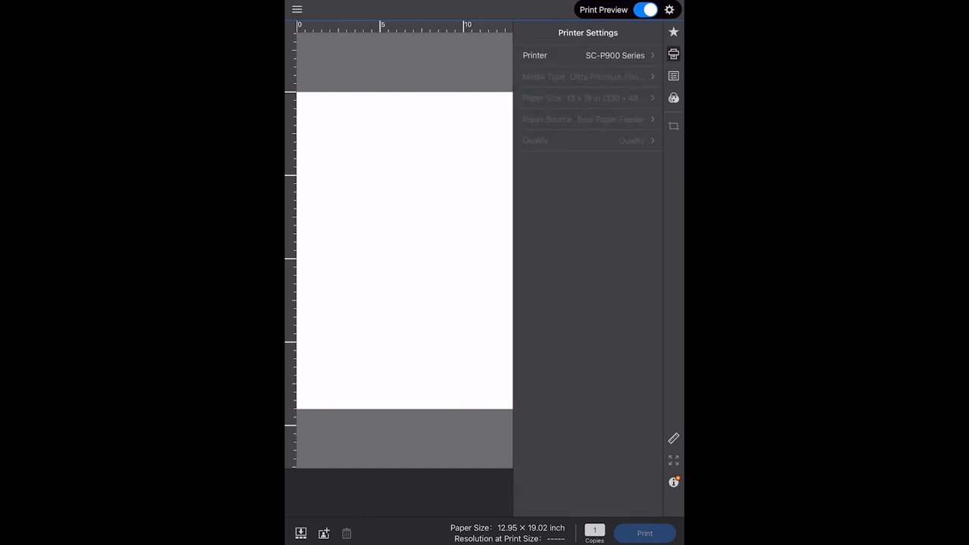
pyautogui.click(323, 534)
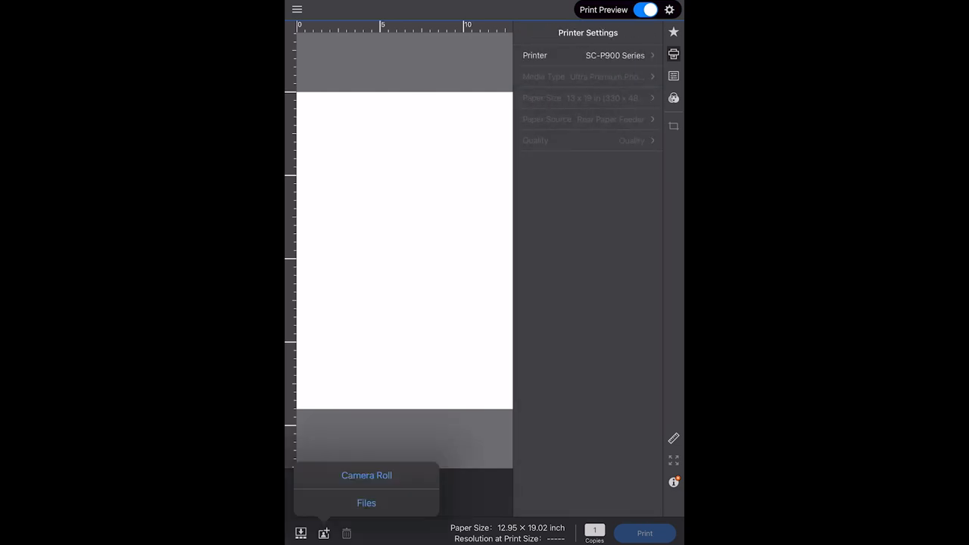
pyautogui.click(366, 475)
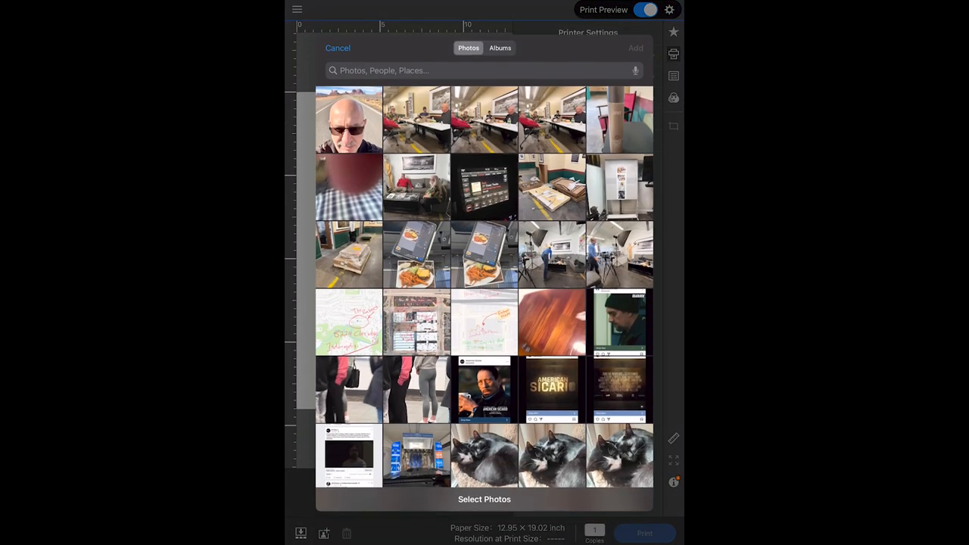